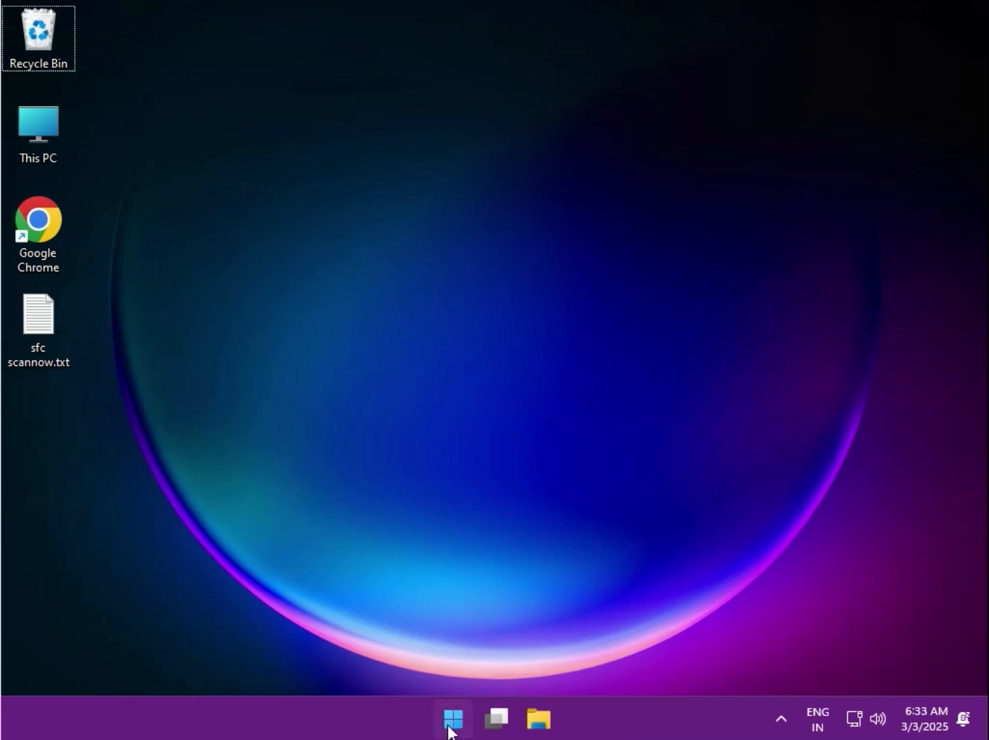
Search Start for cmd and launch Command Prompt as administrator, approving the UAC prompt
left_click(452, 719)
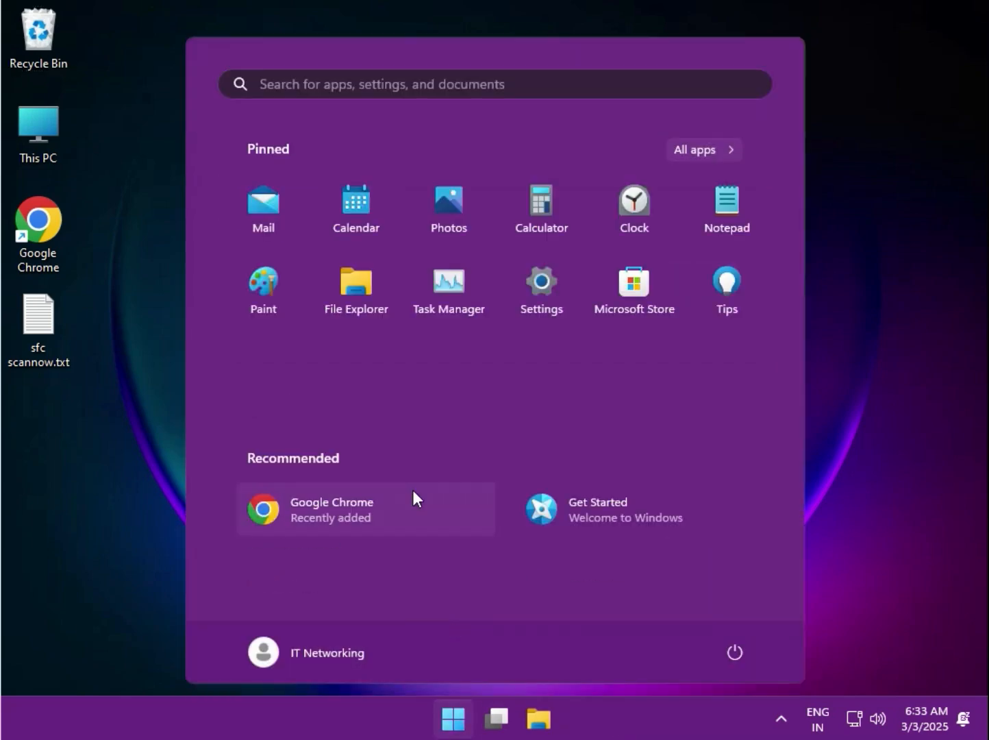
type("cmd")
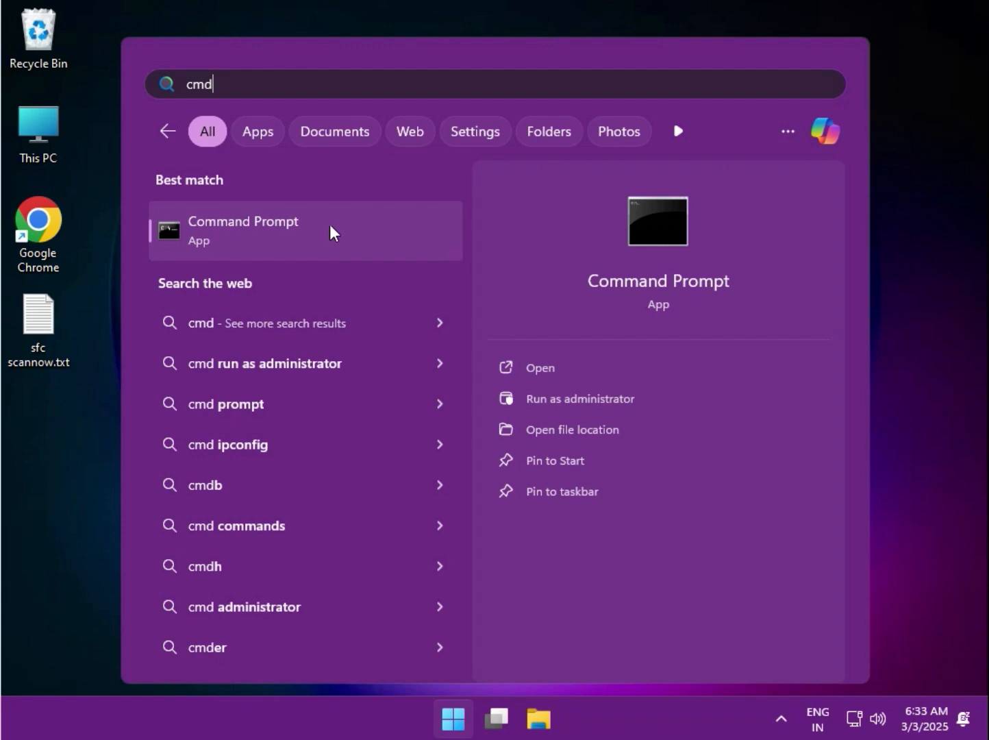
right_click(243, 230)
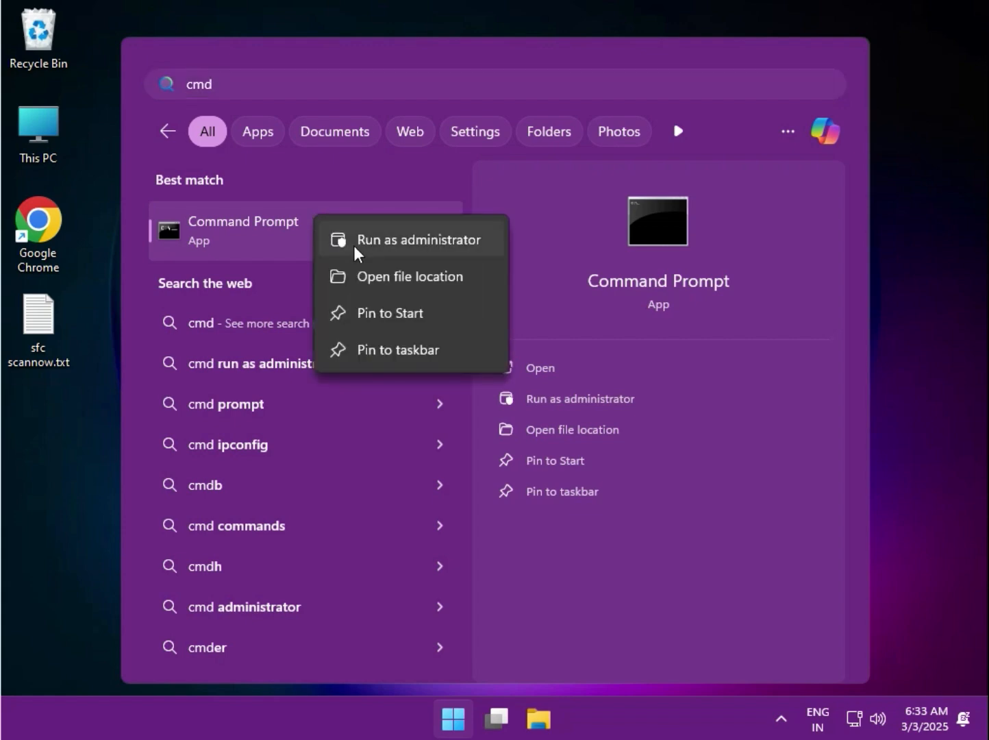
mouse_move(412, 239)
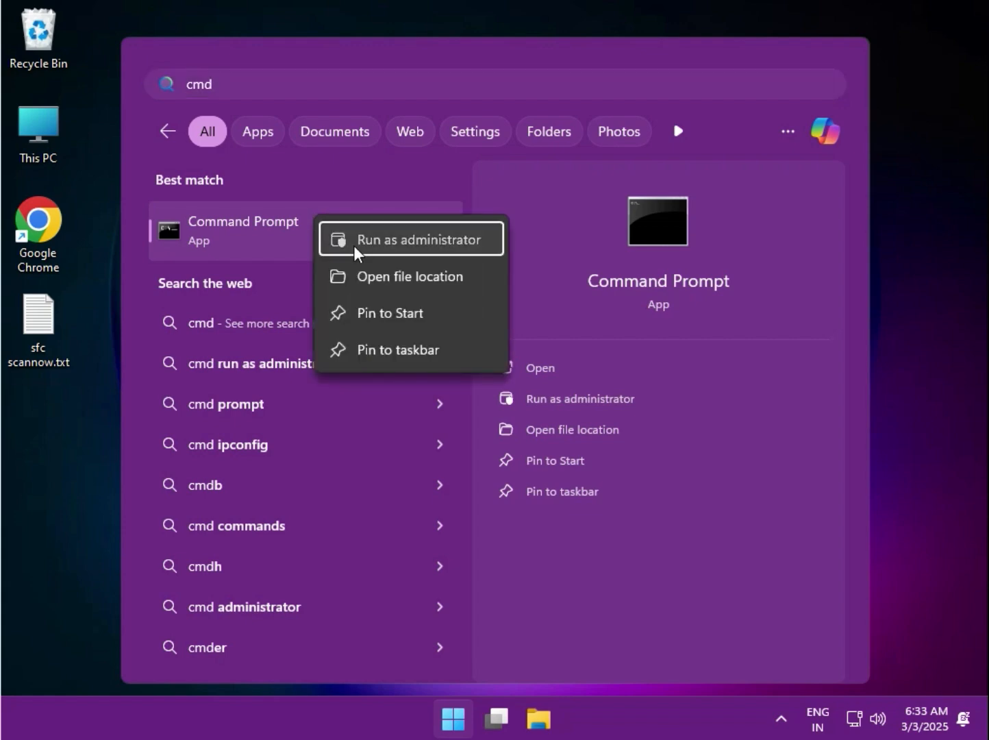
left_click(412, 239)
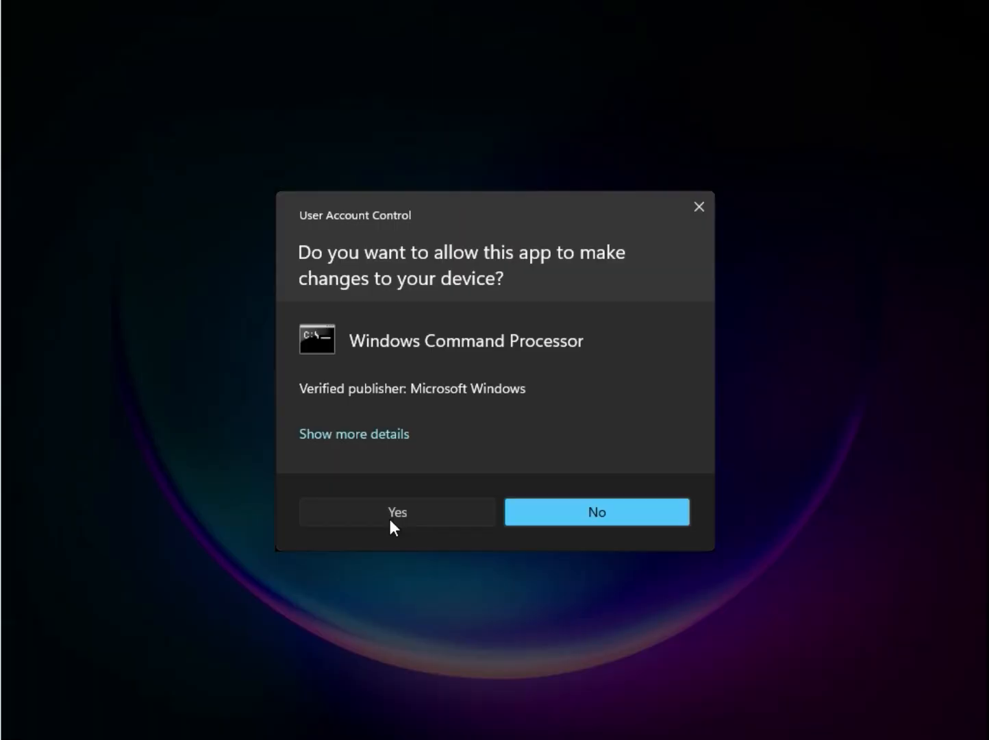
left_click(397, 511)
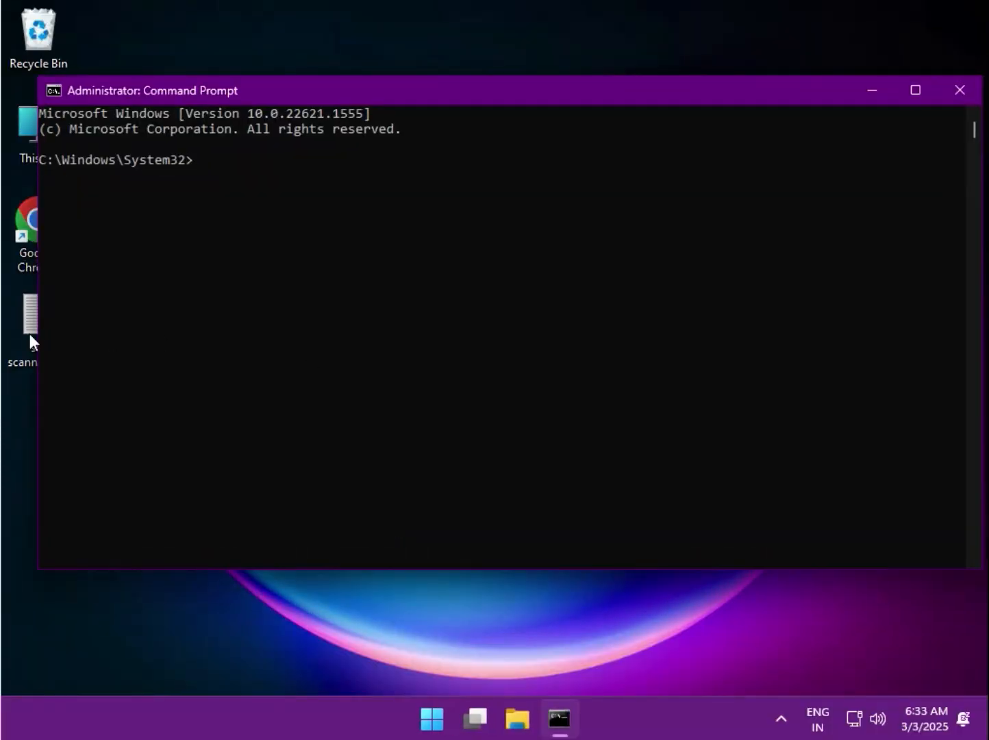
Open the 'sfc scannow.txt' notes and run sfc /scannow in Command Prompt
double_click(29, 315)
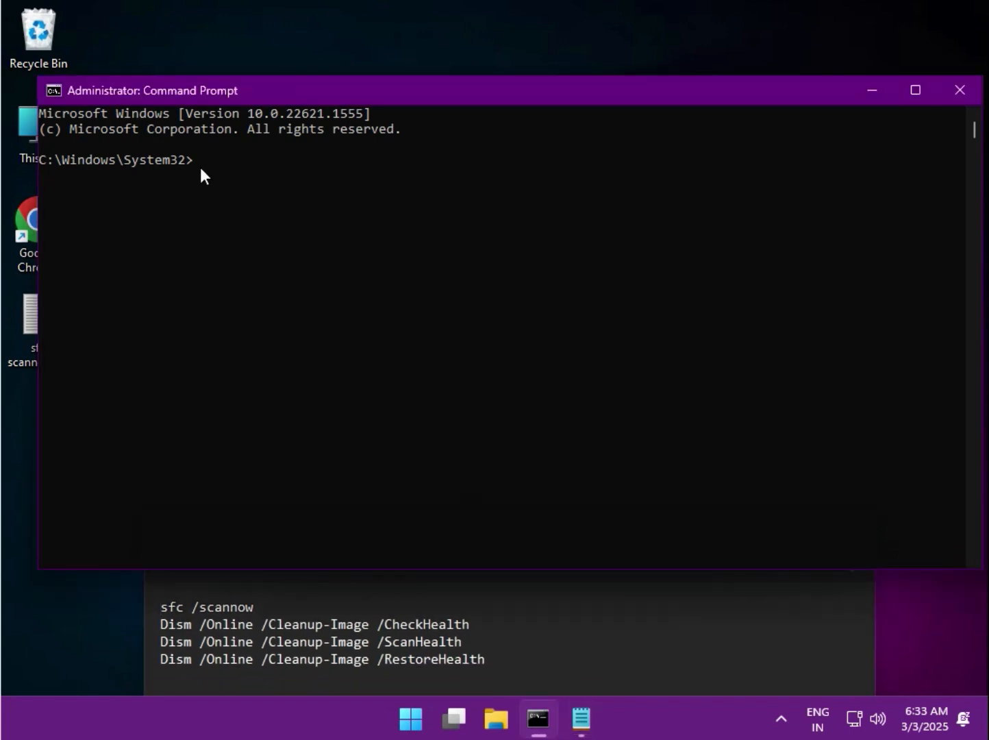
left_click(199, 165)
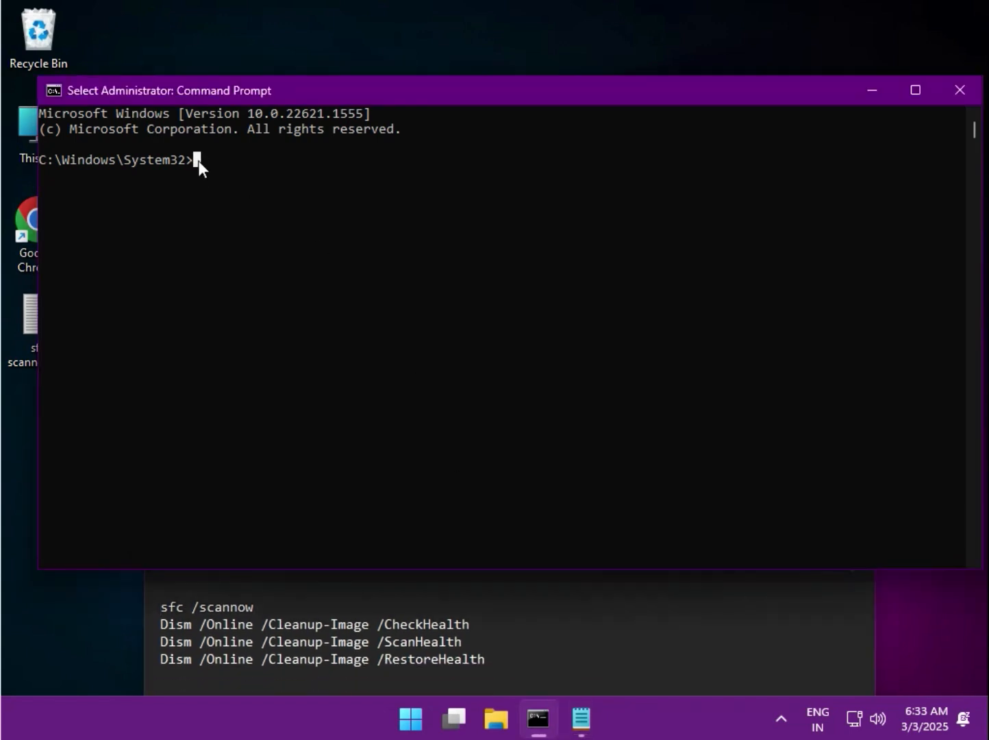
type("sfc")
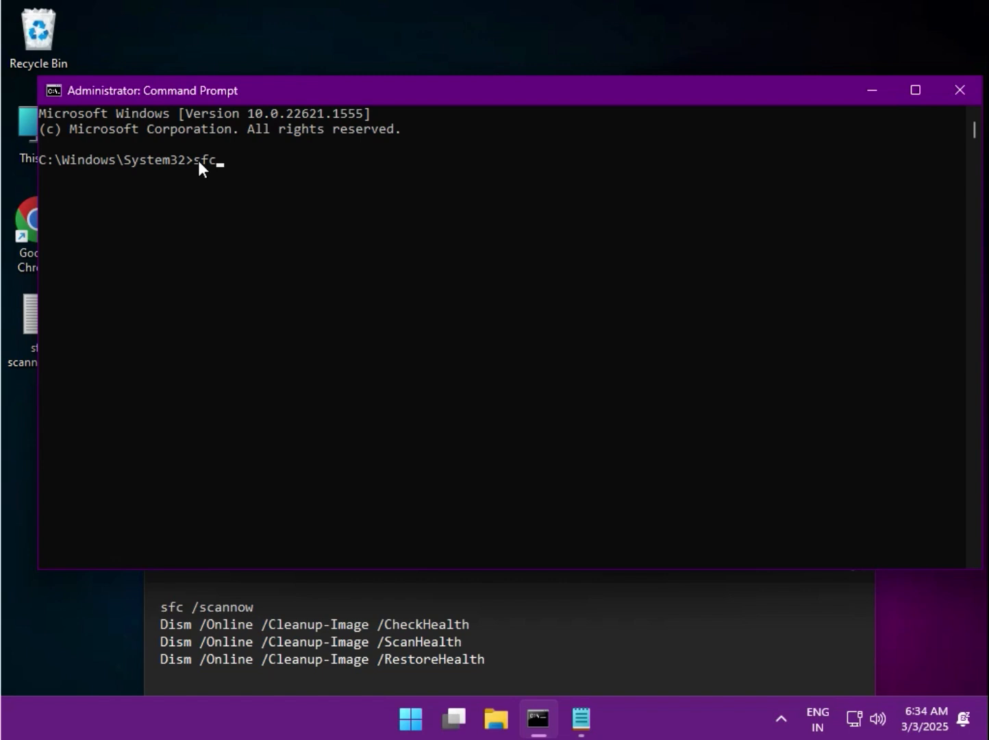
type("/s")
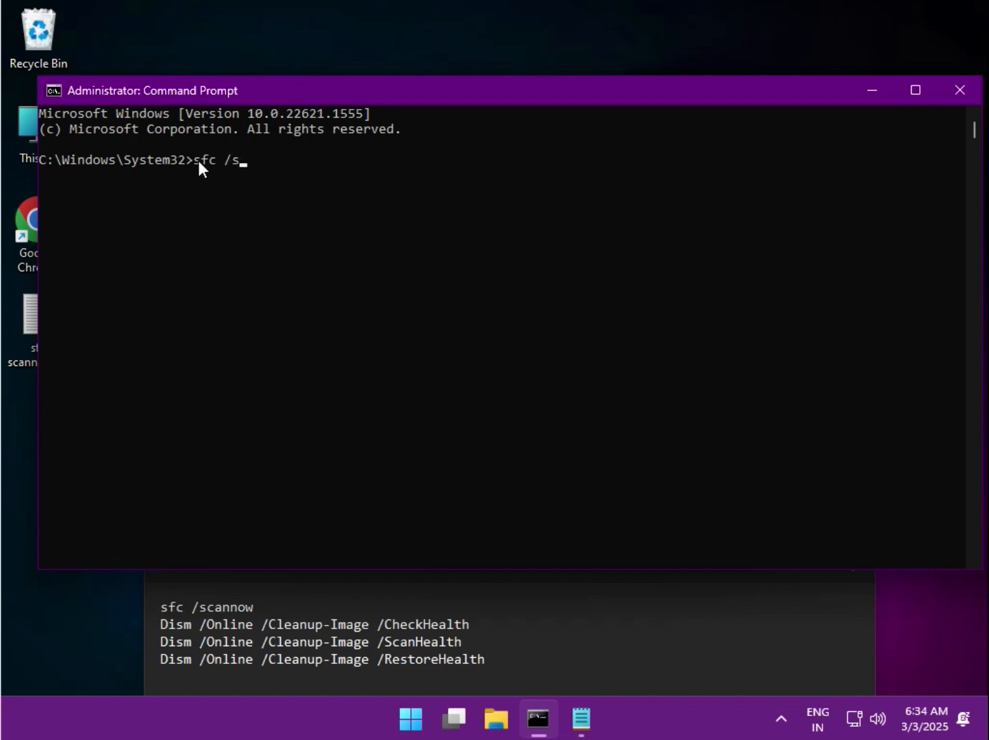
type("cannow")
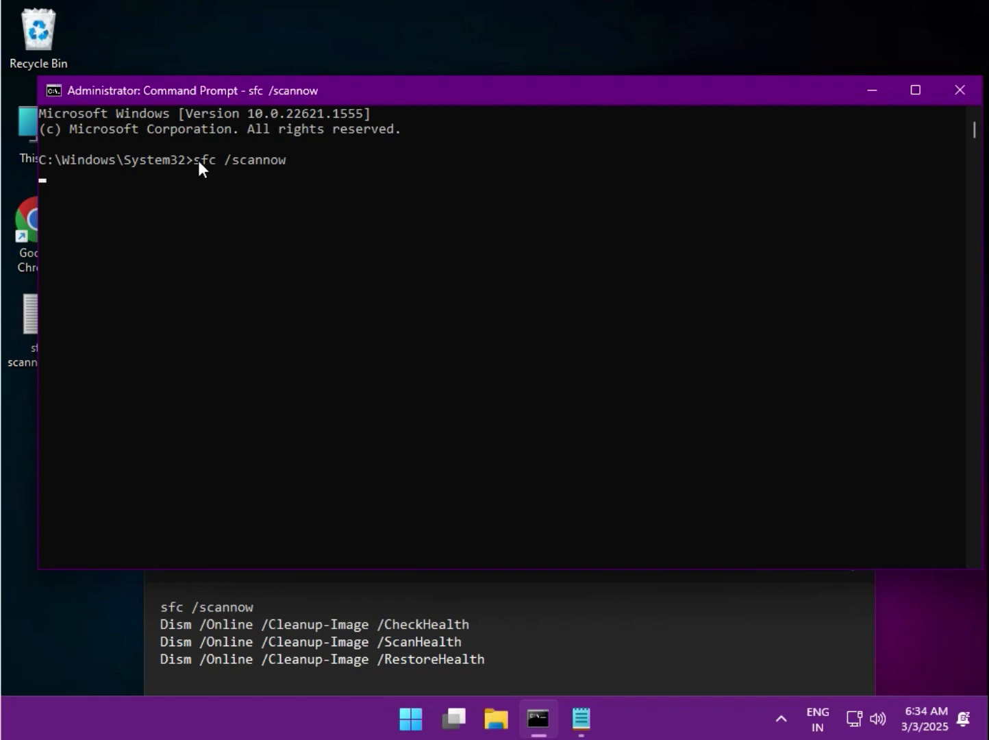
key("enter")
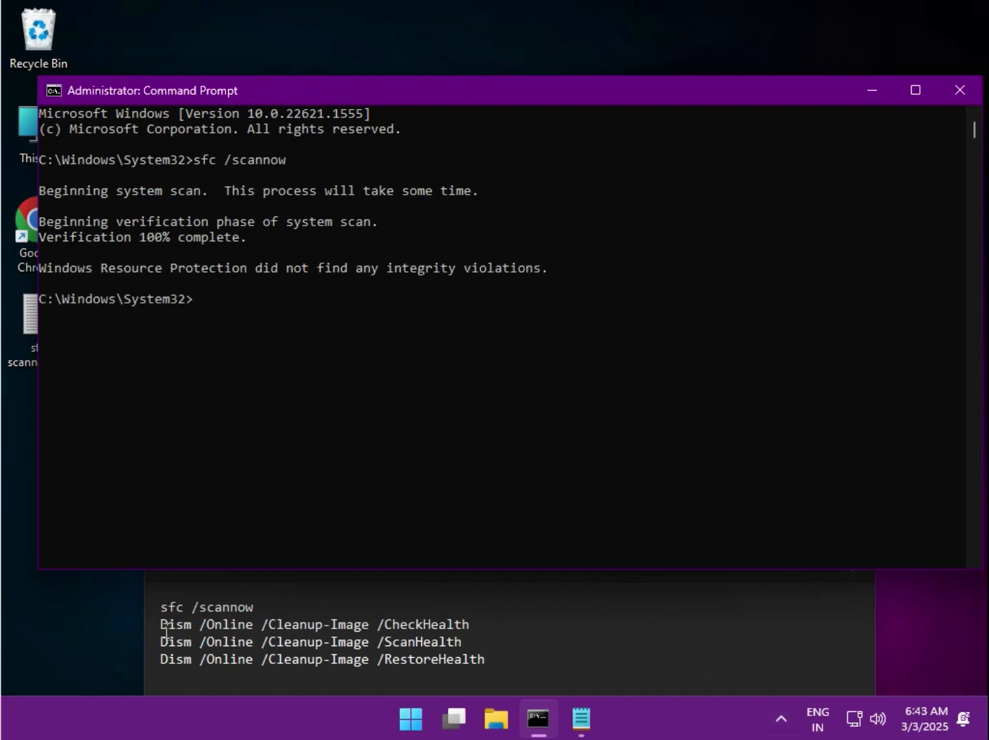
Paste and run the copied DISM CheckHealth command at the prompt
right_click(178, 624)
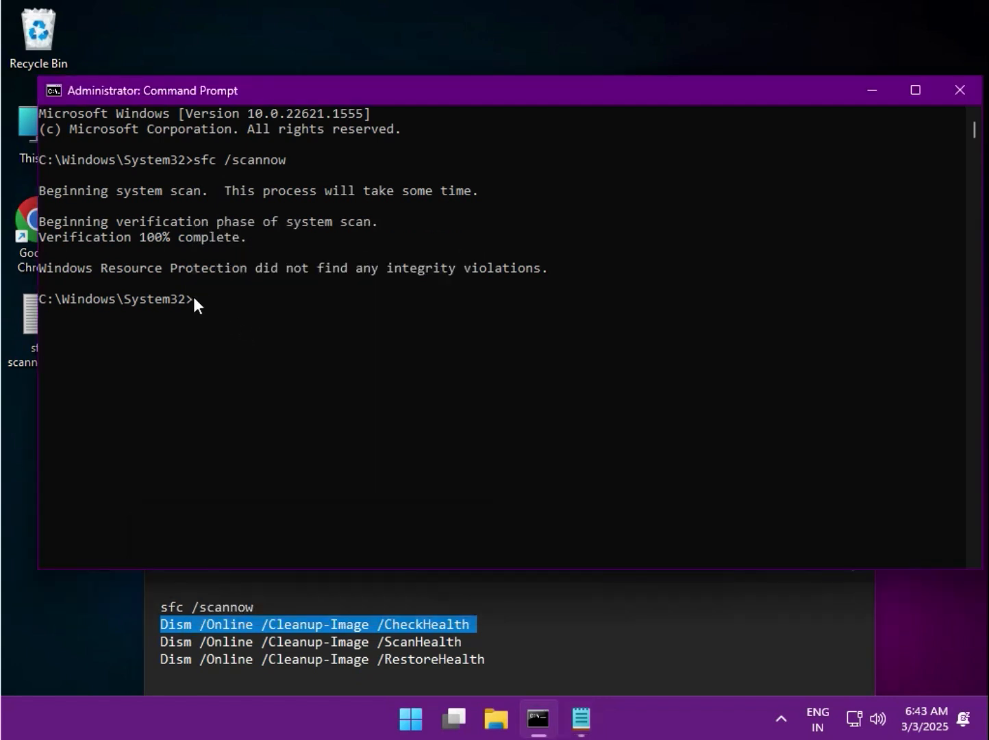
key("Enter")
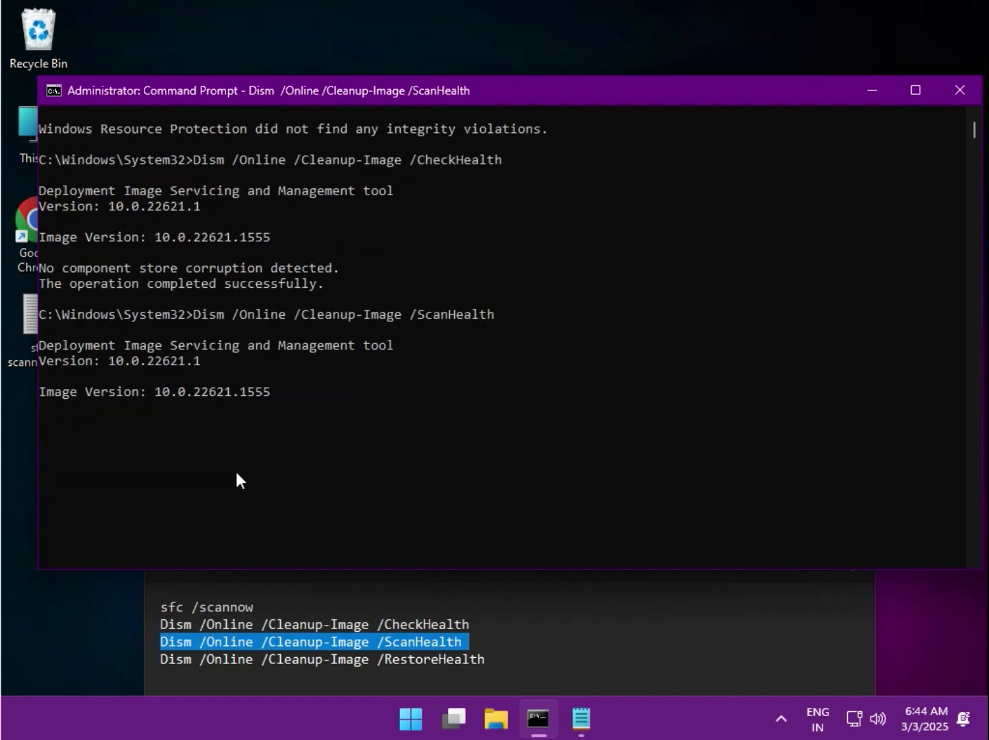
mouse_move(243, 480)
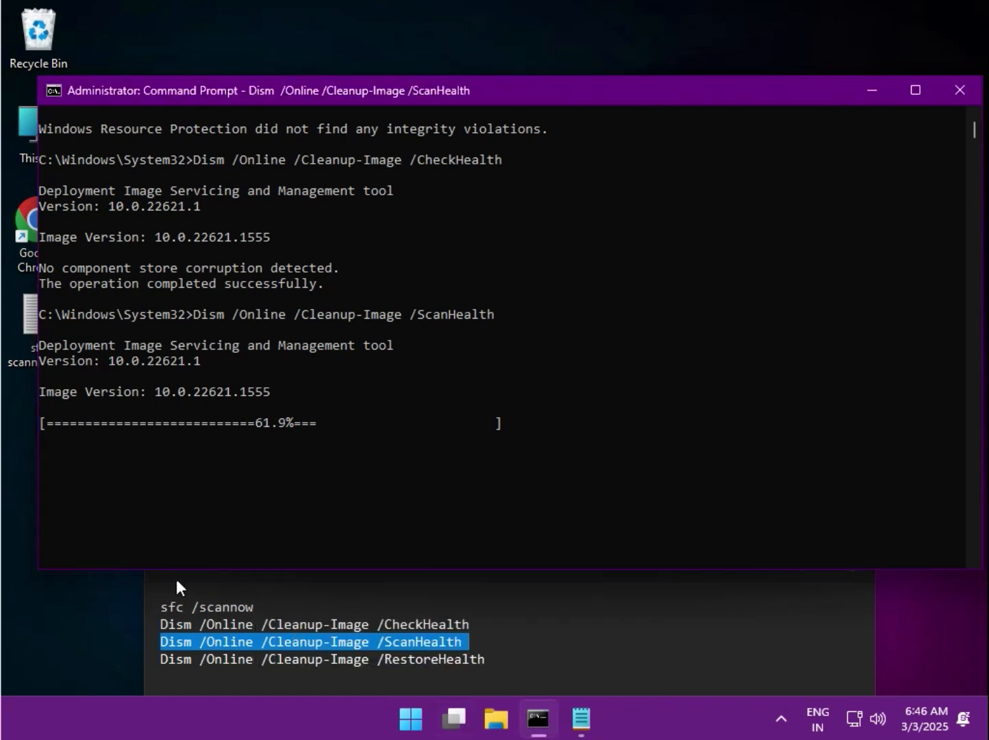
mouse_move(183, 539)
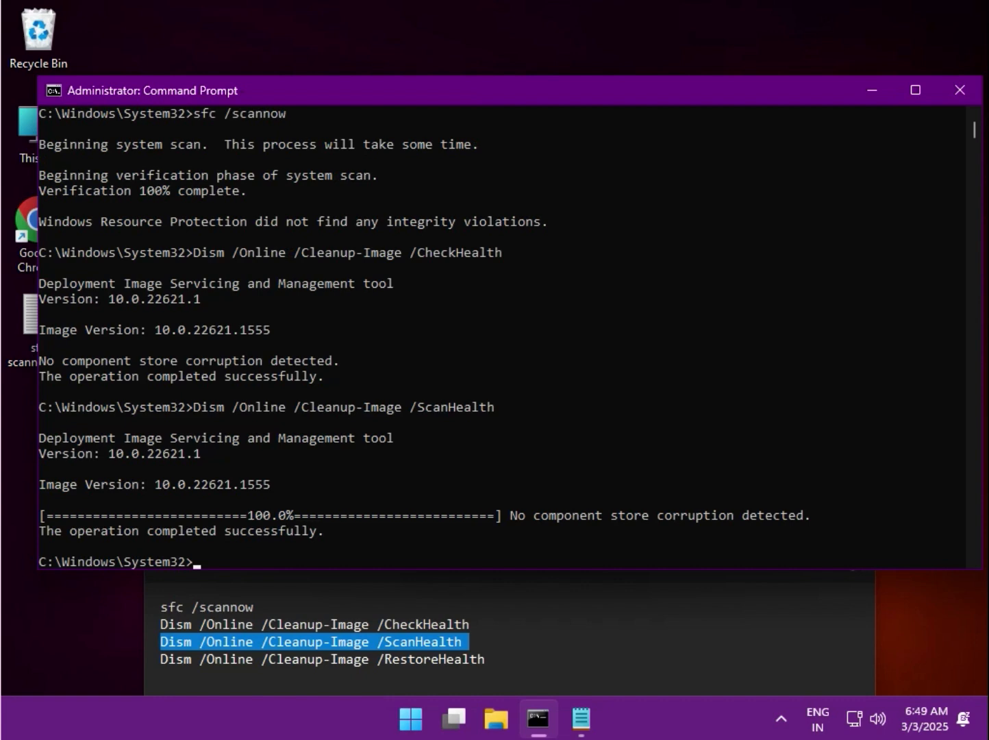
mouse_move(276, 534)
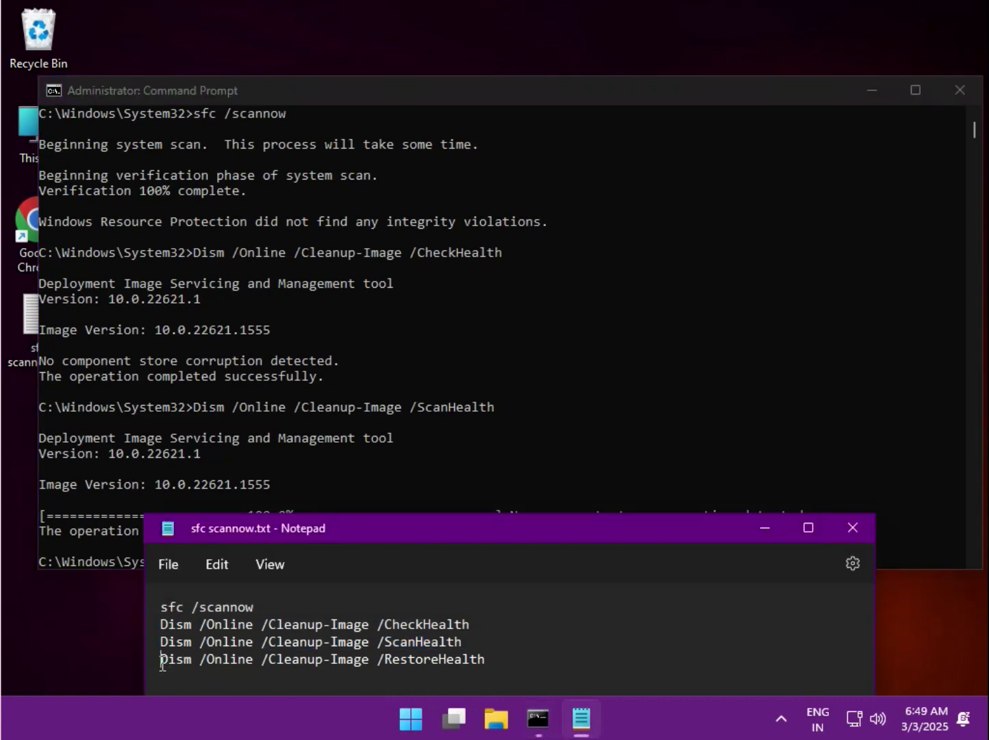
Select the DISM RestoreHealth command line in the Notepad notes
triple_click(322, 659)
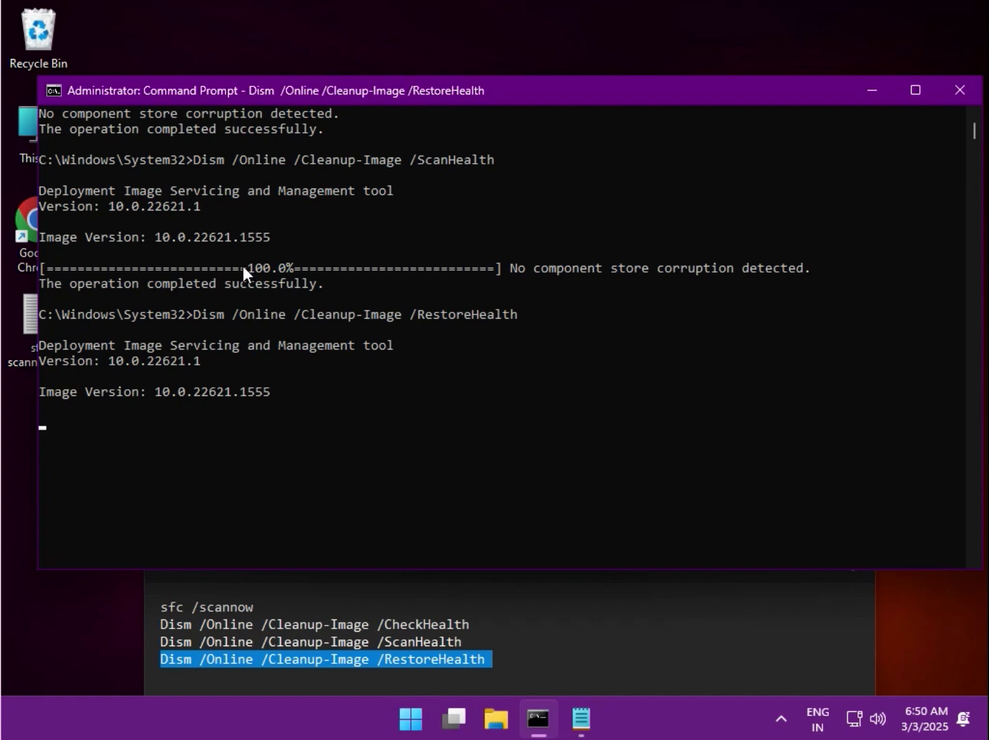
mouse_move(155, 421)
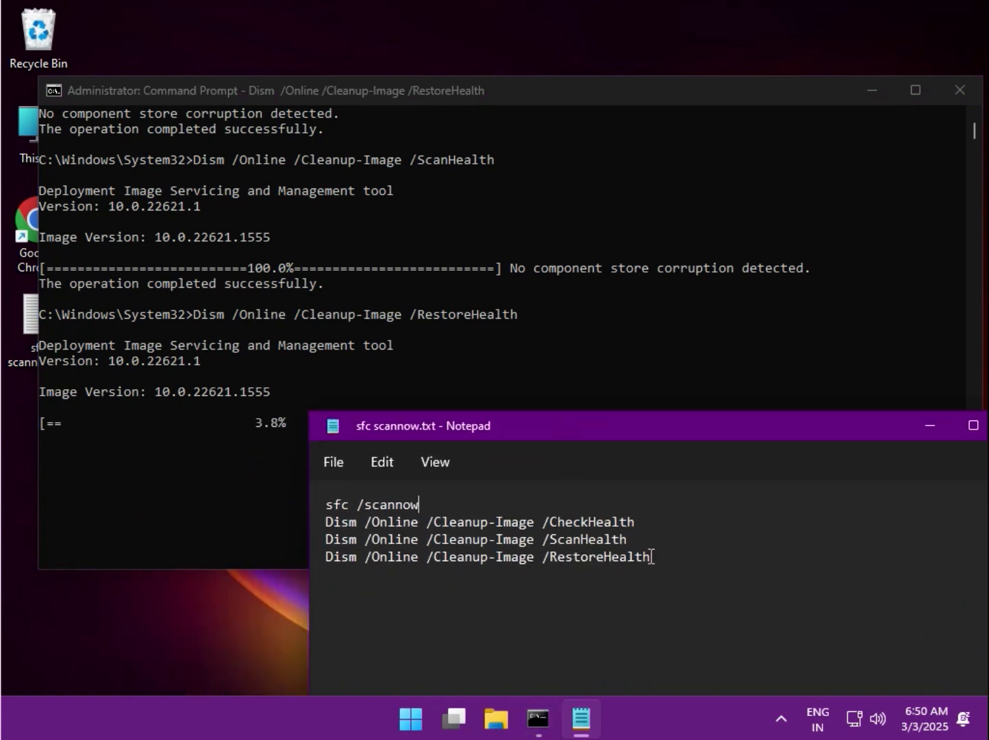
left_click_drag(543, 539, 653, 556)
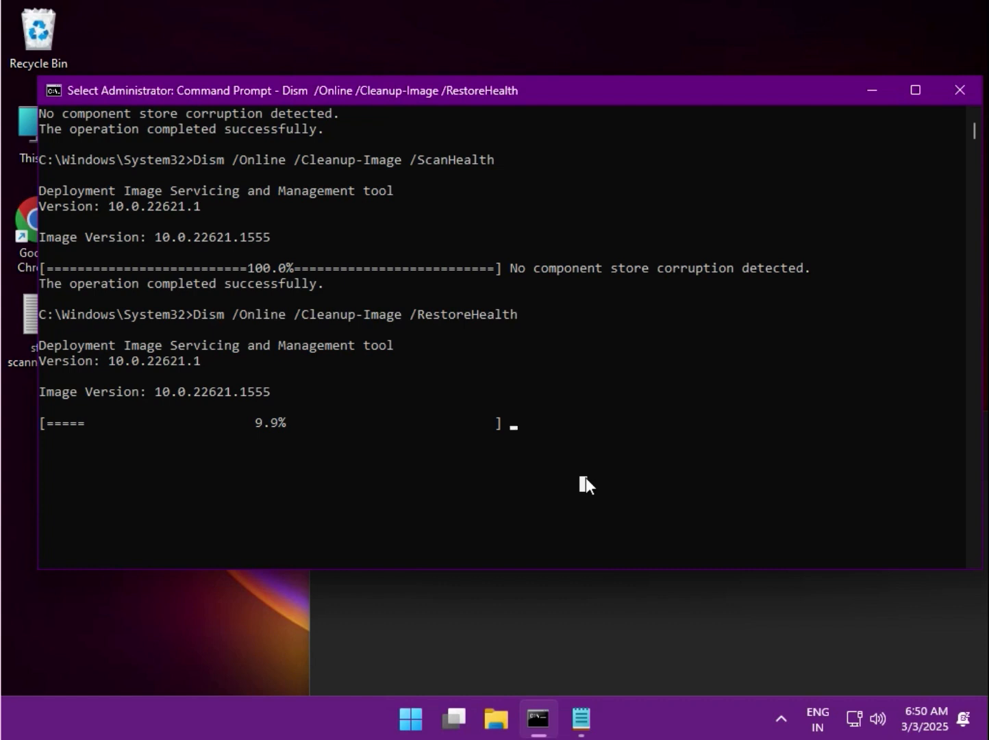
mouse_move(586, 487)
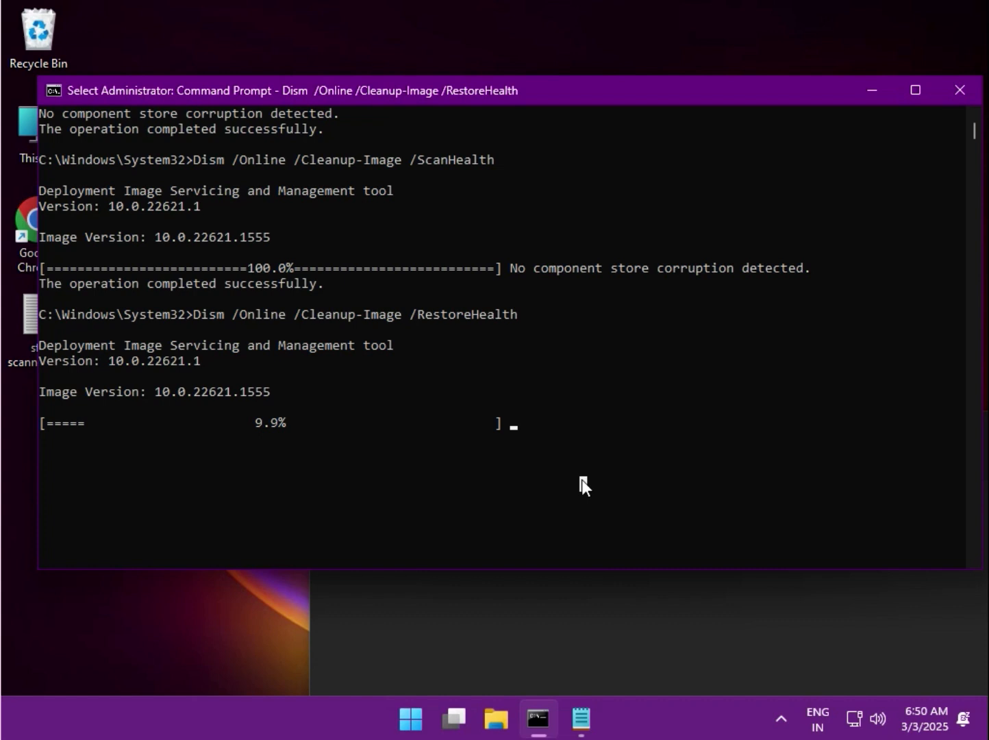